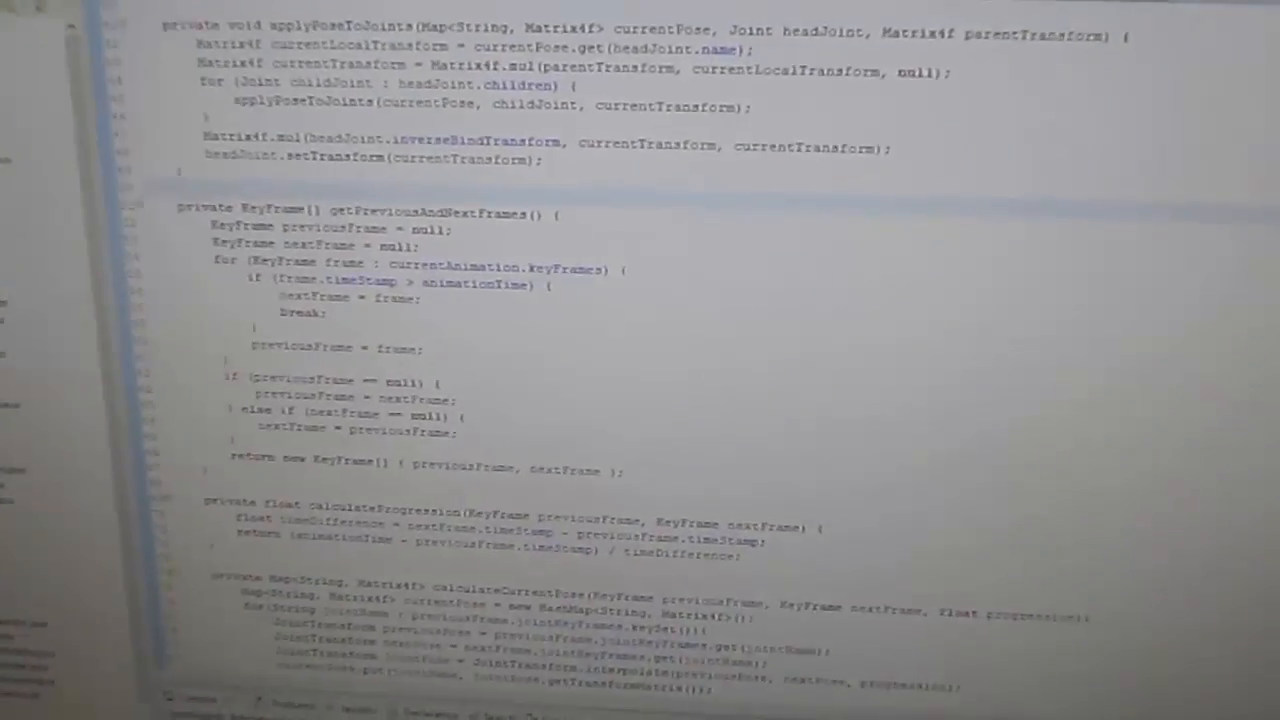
# - Collapse the animation and main packages, the src folder and the Engine folder
pyautogui.scroll(-3)
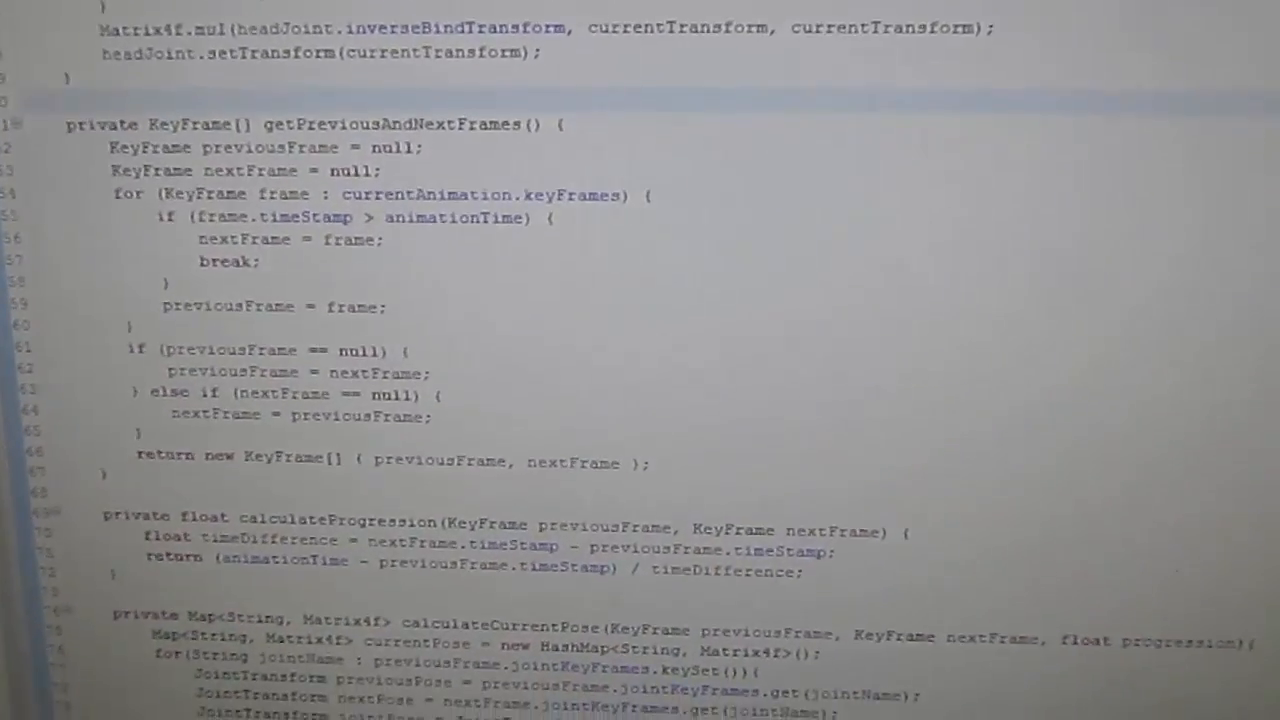
pyautogui.scroll(-3)
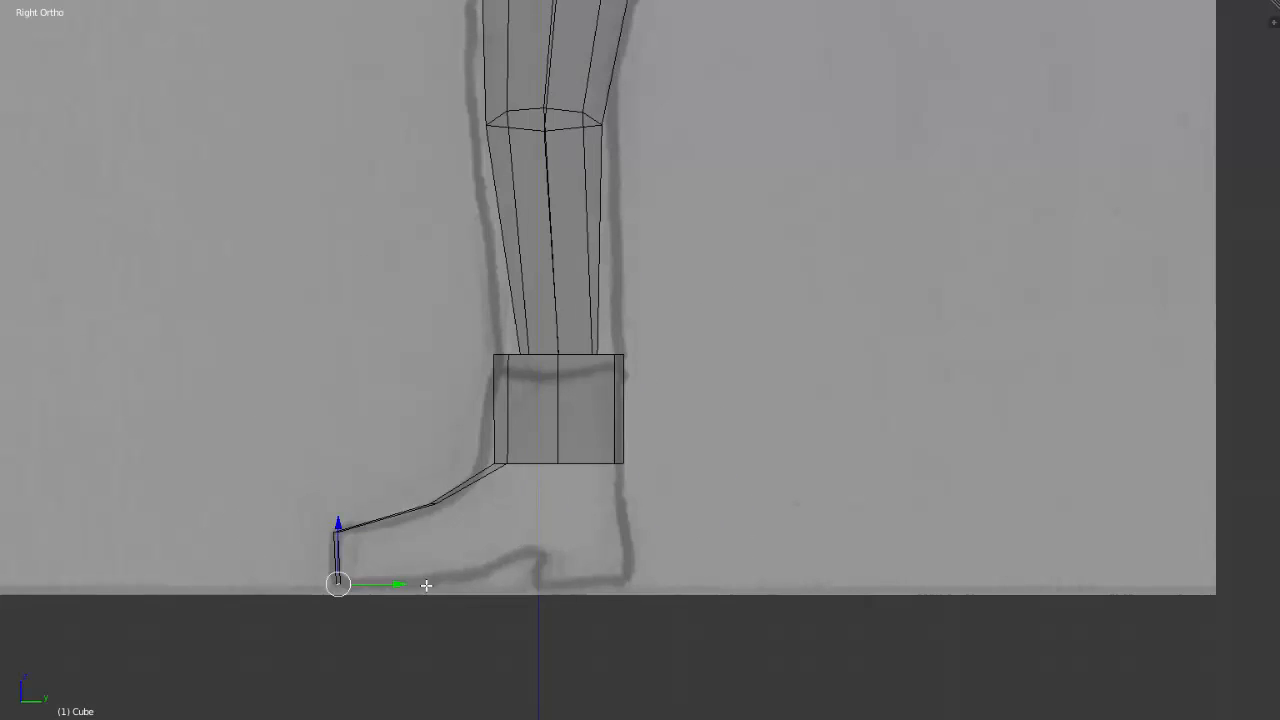
pyautogui.press('KP_1')
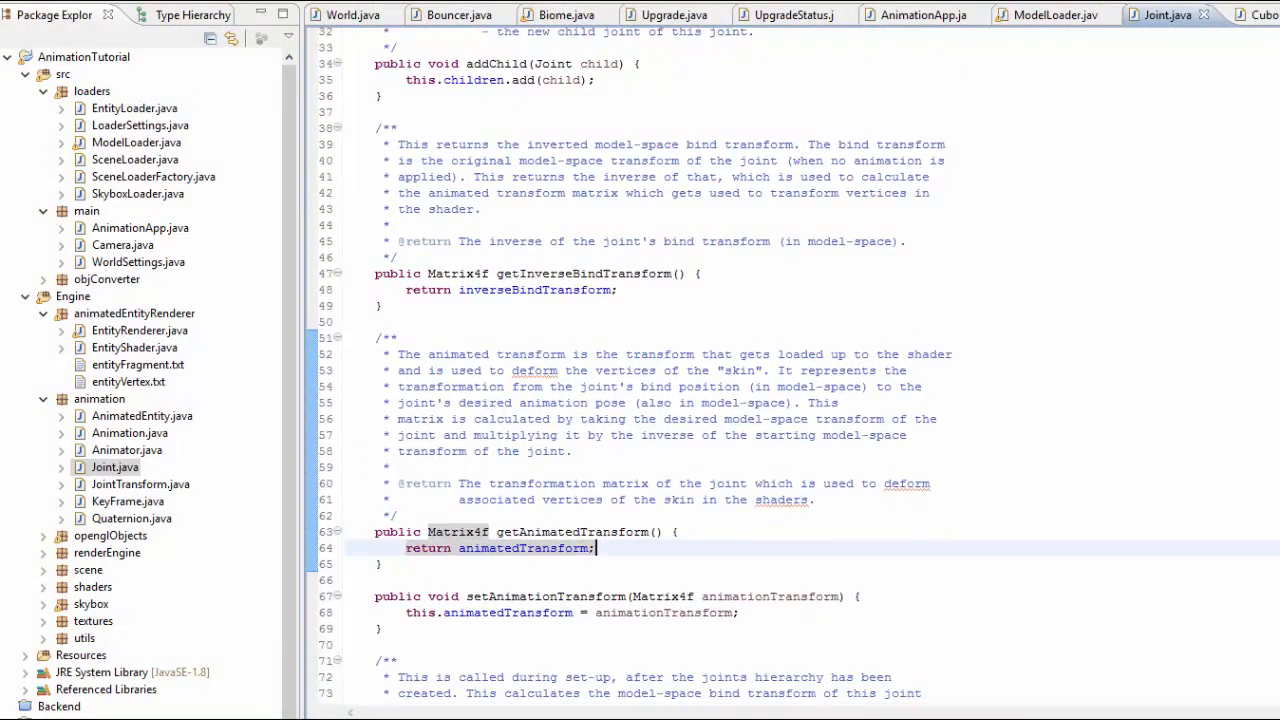
pyautogui.scroll(-3)
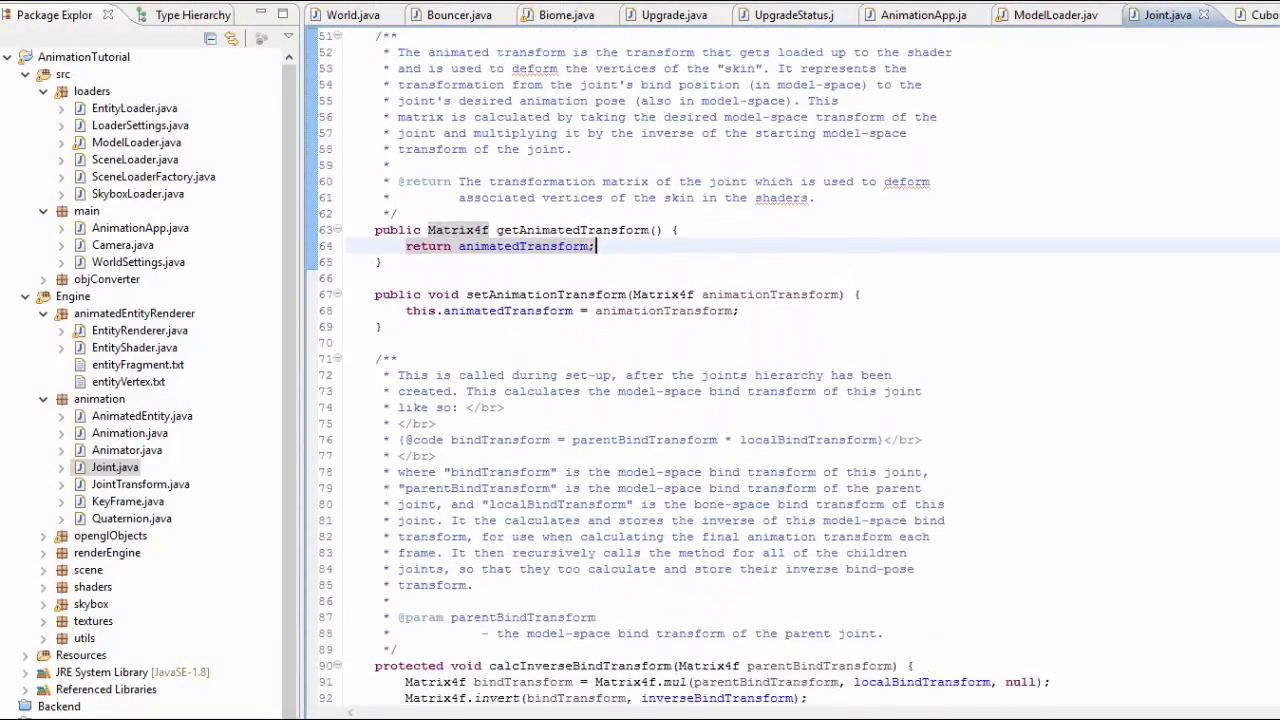
pyautogui.scroll(-3)
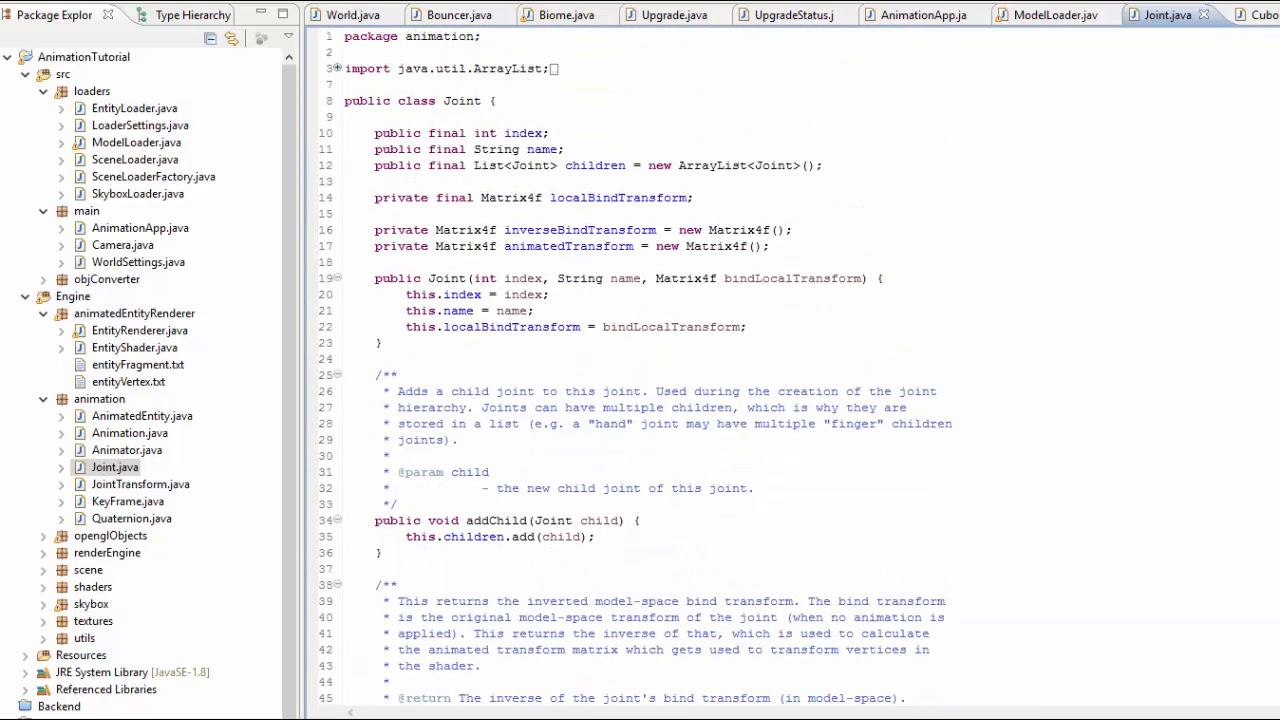
pyautogui.moveTo(649, 458)
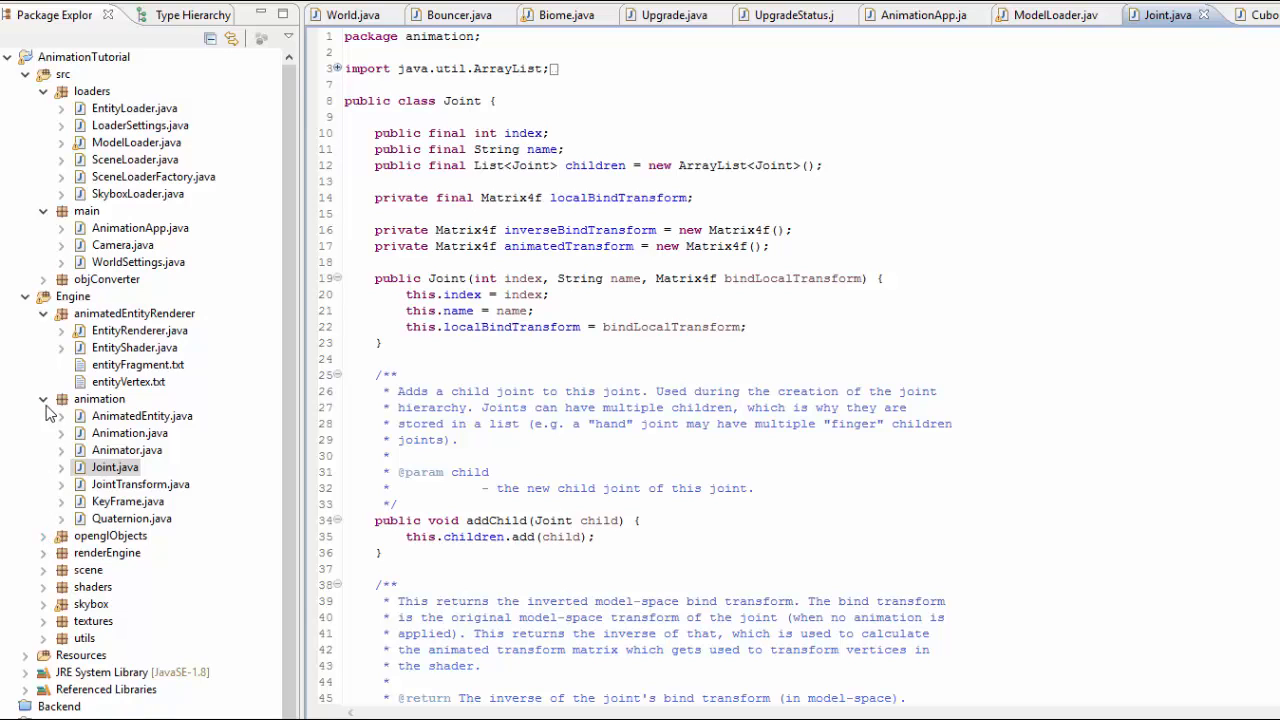
pyautogui.click(43, 398)
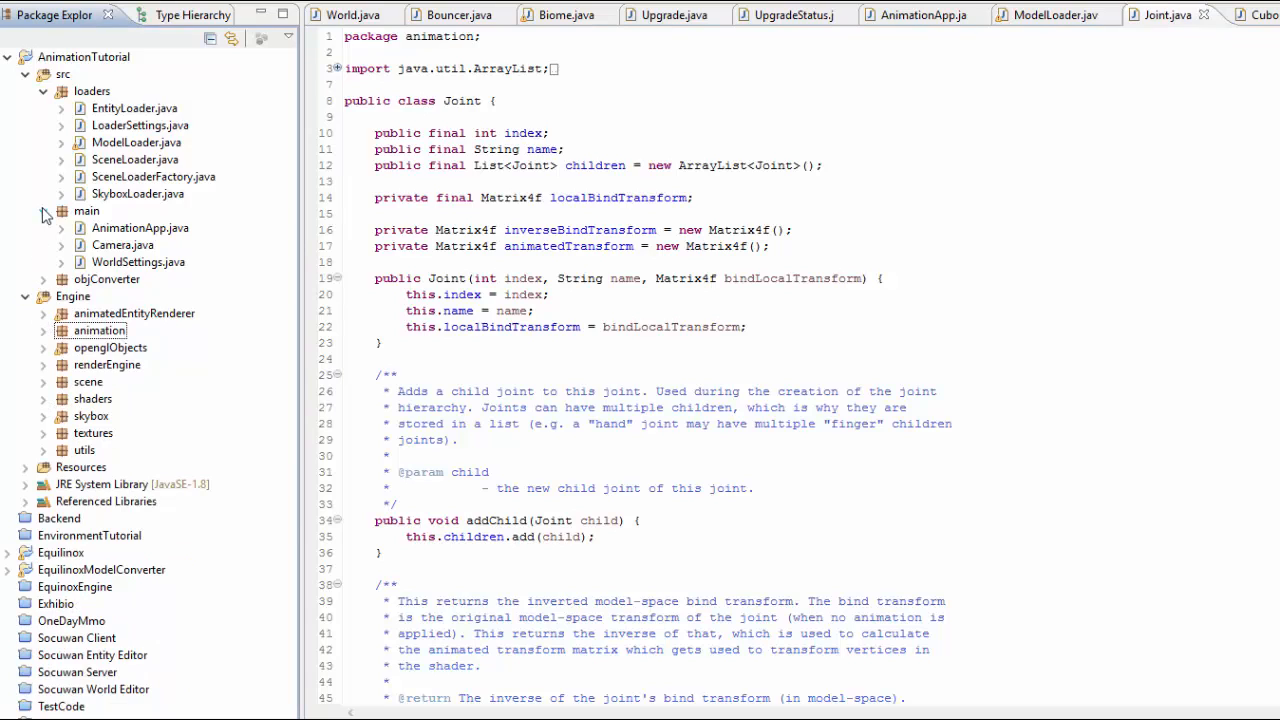
pyautogui.click(44, 211)
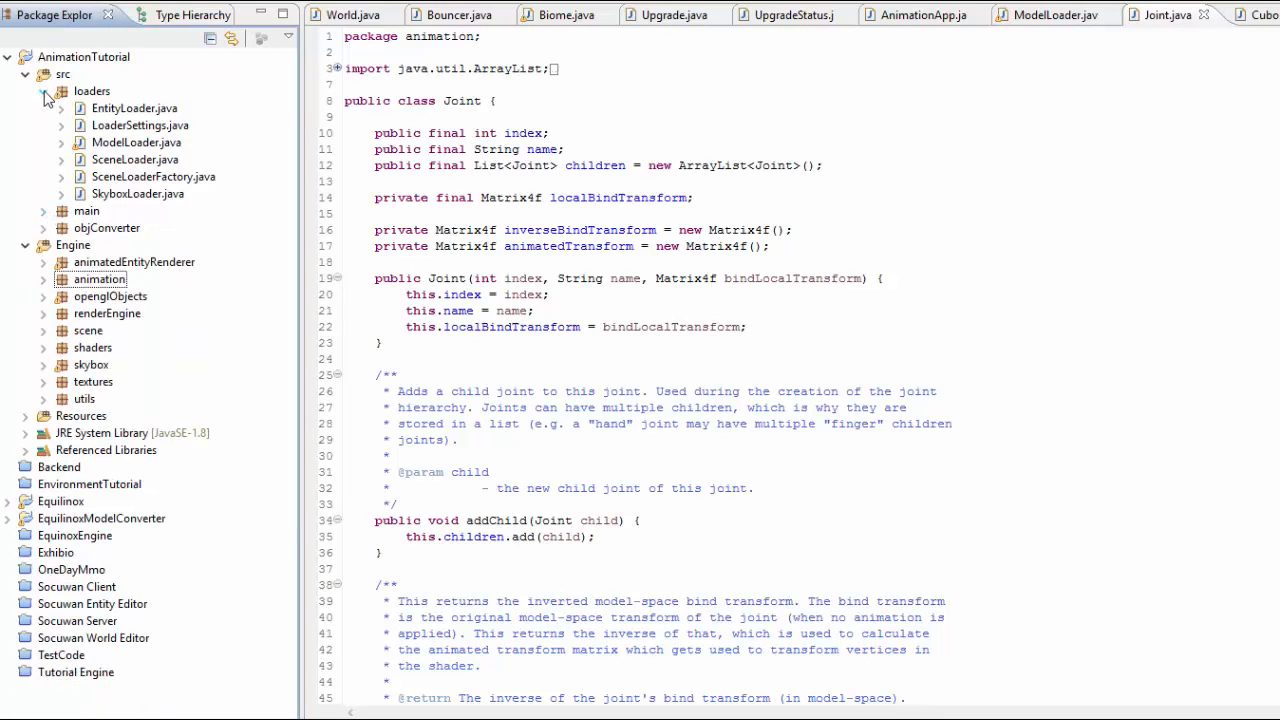
pyautogui.click(25, 74)
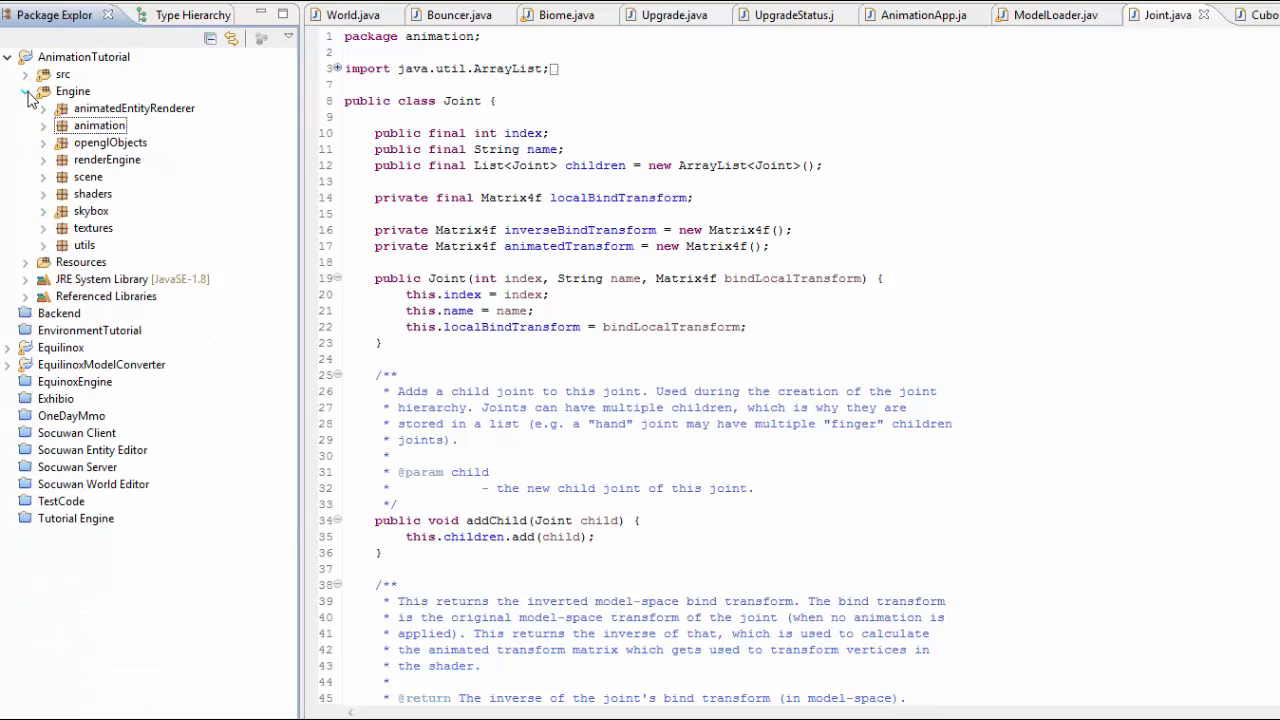
pyautogui.click(31, 91)
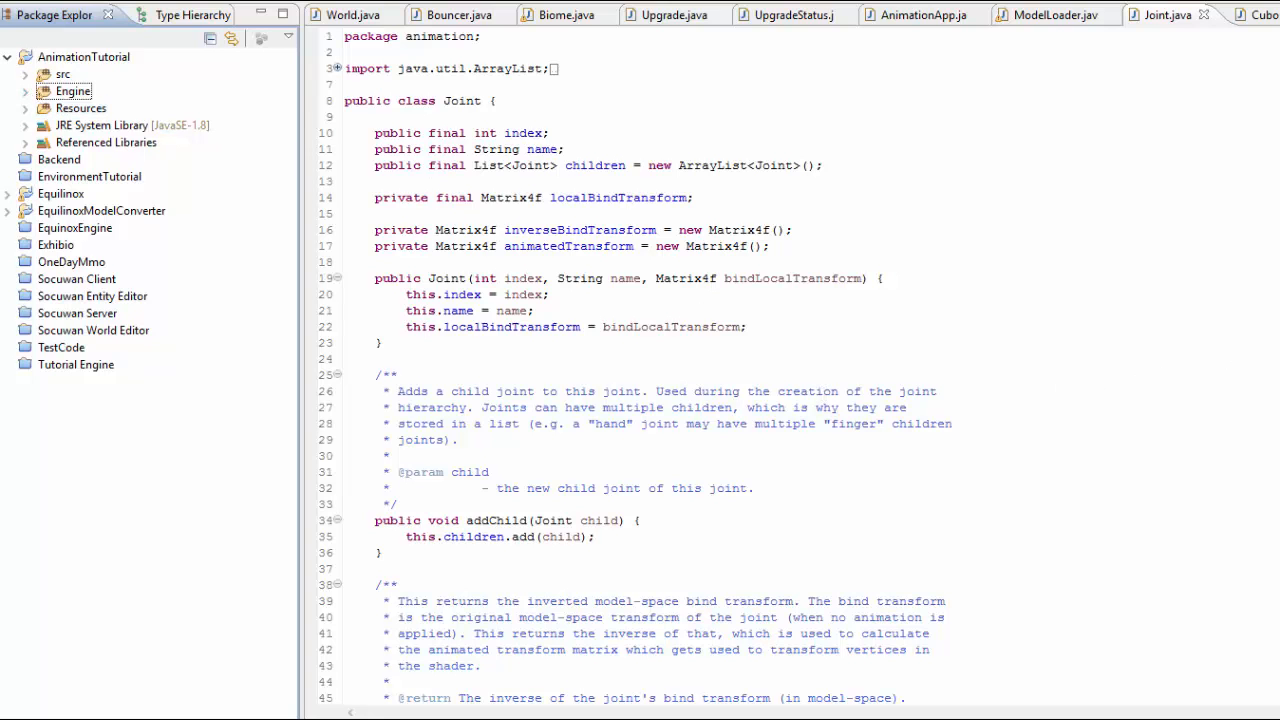
# - Re-expand the Engine folder and its animation package to list its files
pyautogui.scroll(-3)
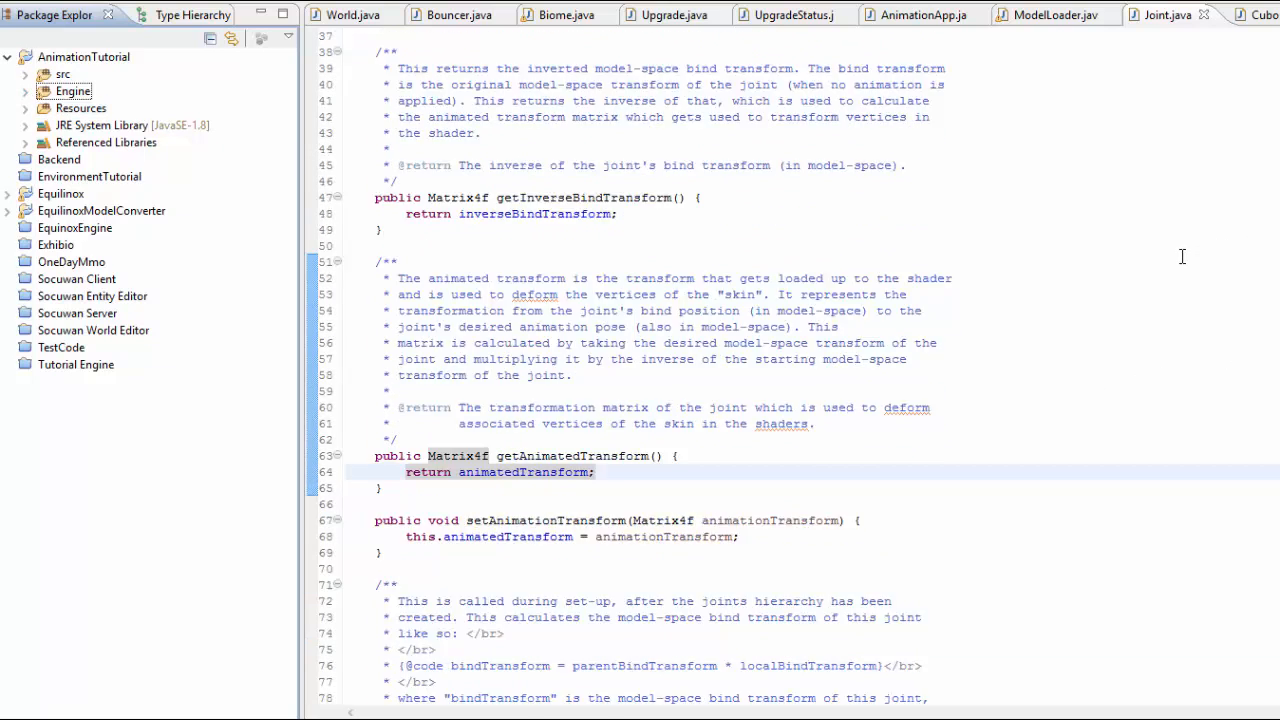
pyautogui.scroll(-3)
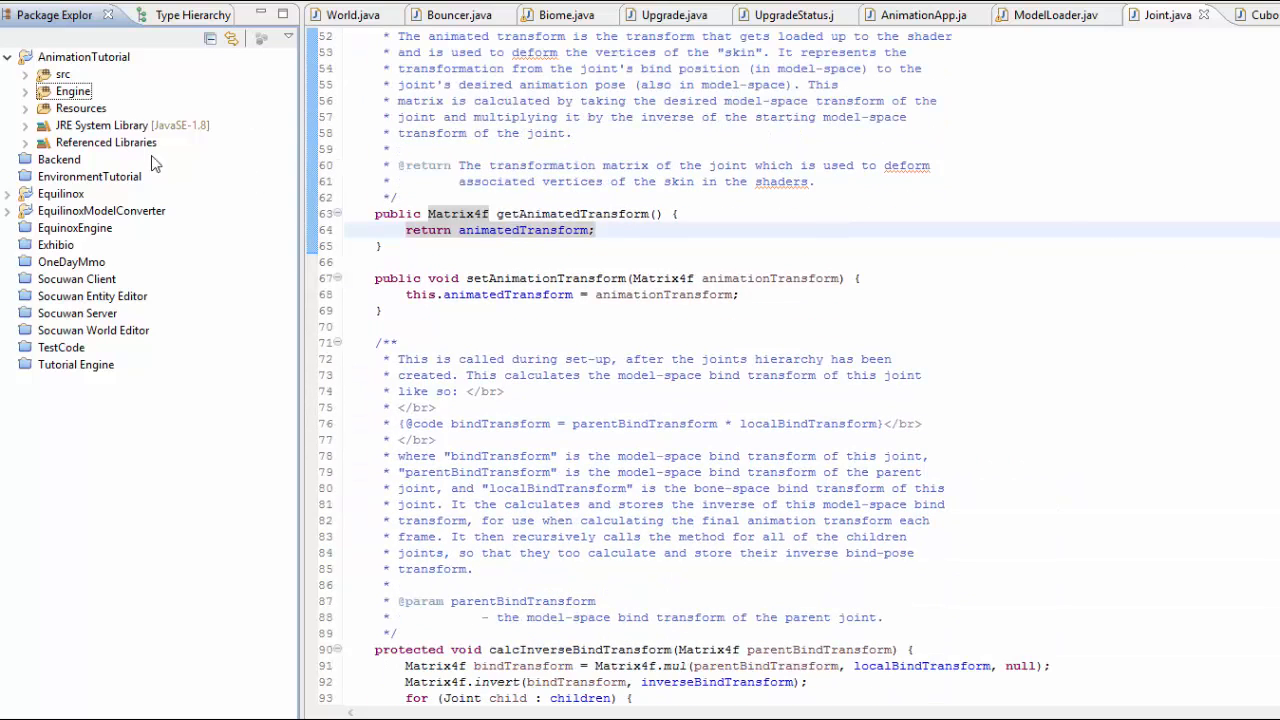
pyautogui.click(25, 91)
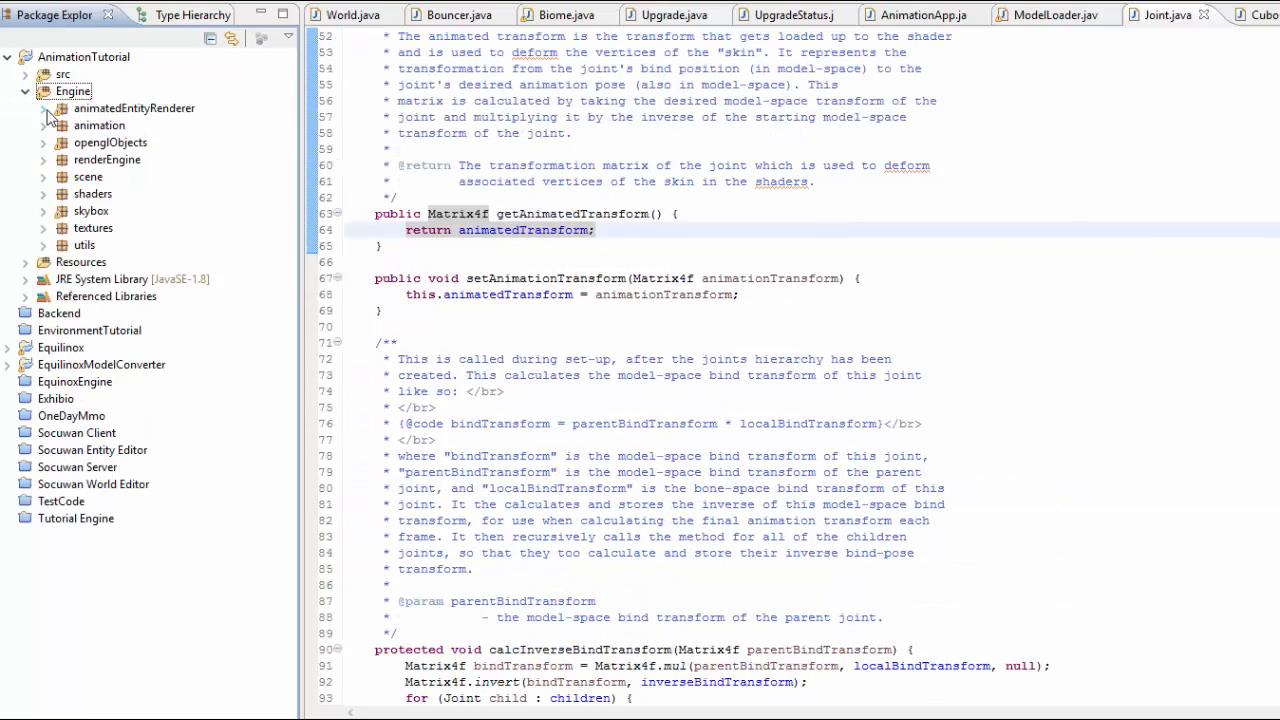
pyautogui.click(43, 125)
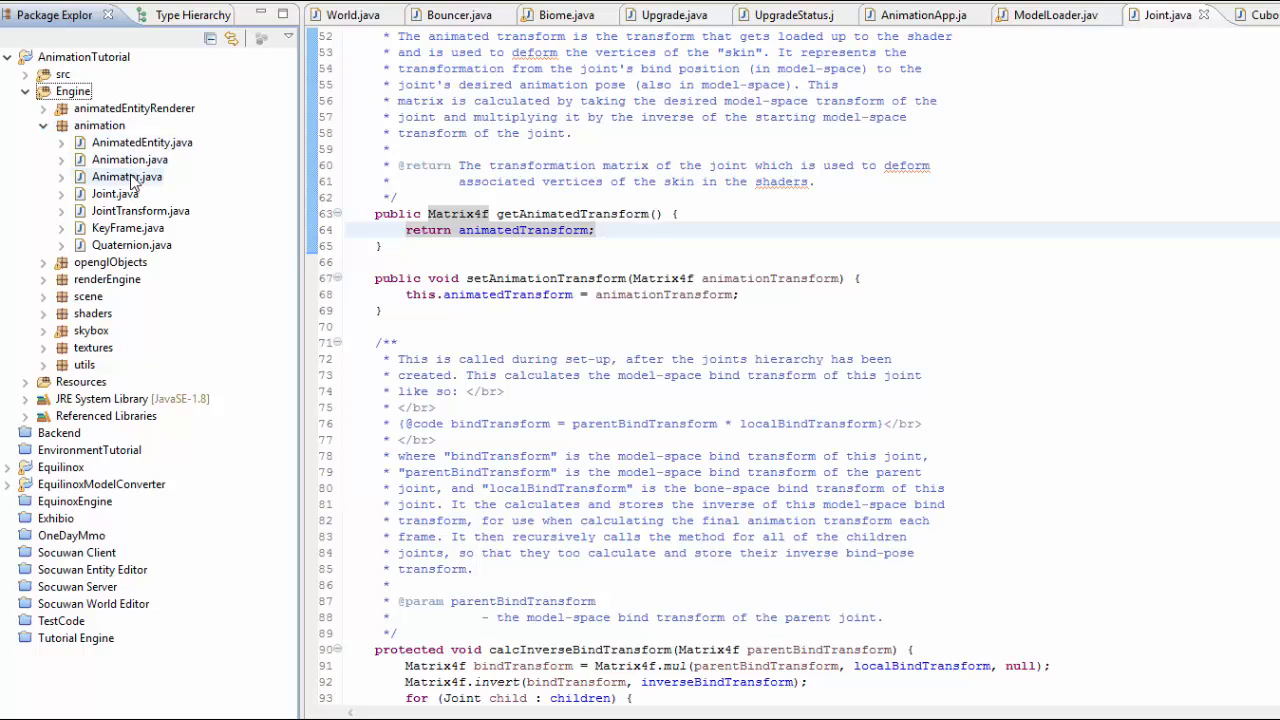